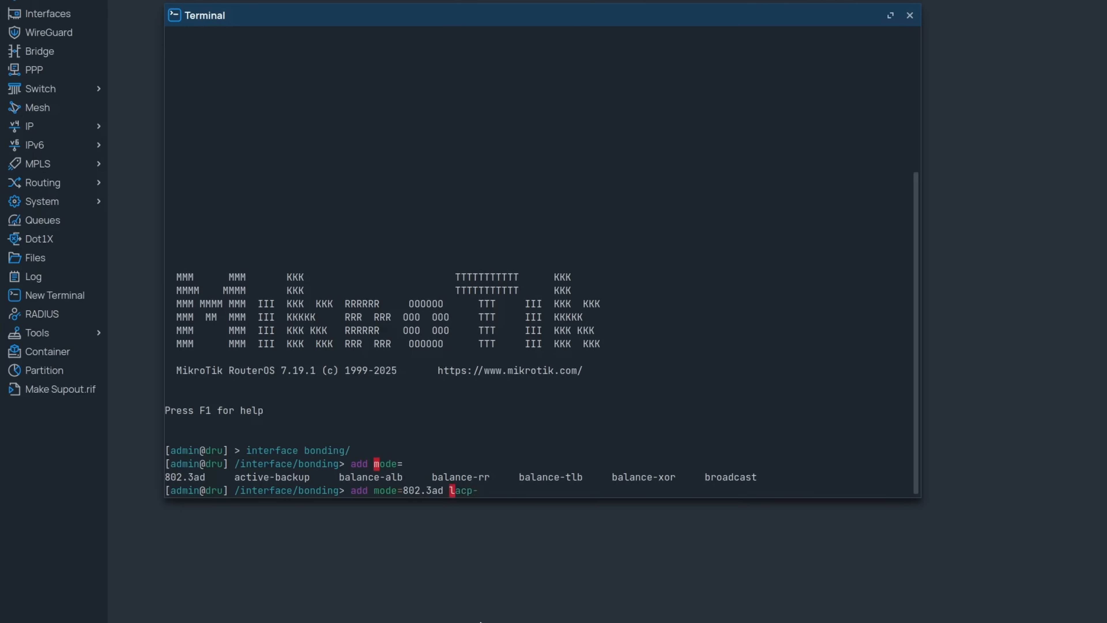
# Add an 802.3ad bond with passive LACP, 1s rate, slaves ether1,ether2.
pyautogui.write('mode=passive')
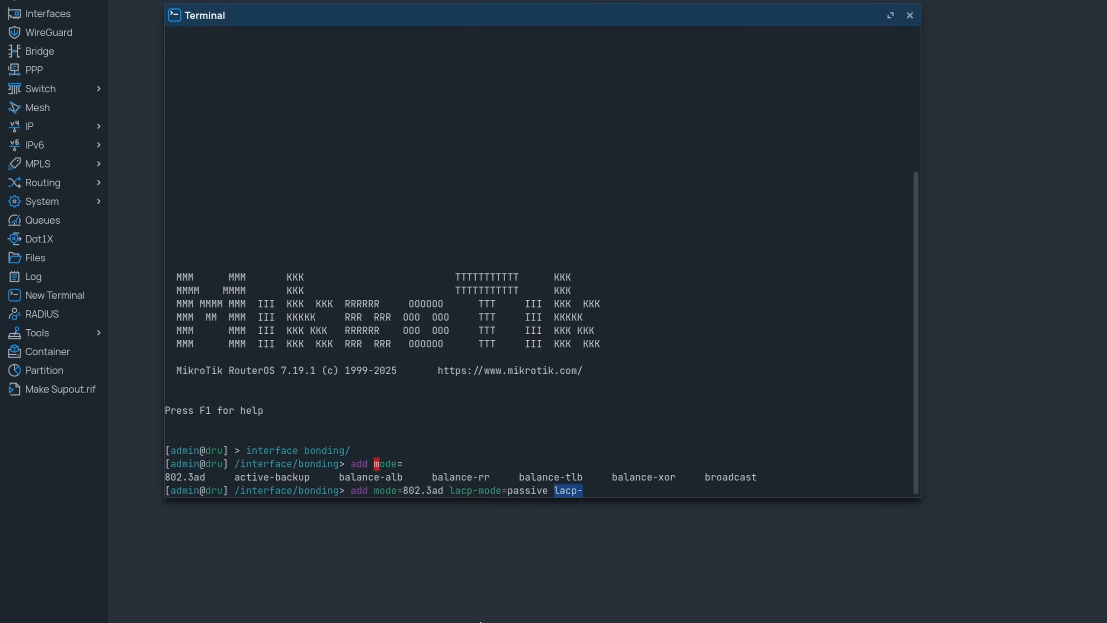
pyautogui.write('rate=1s')
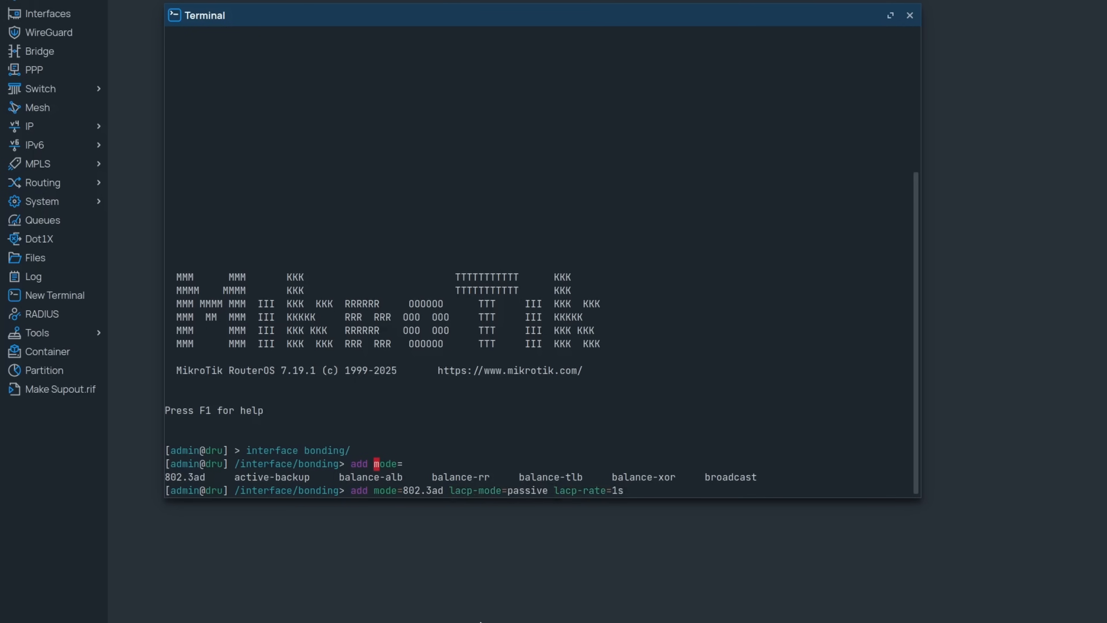
pyautogui.write('slaves=')
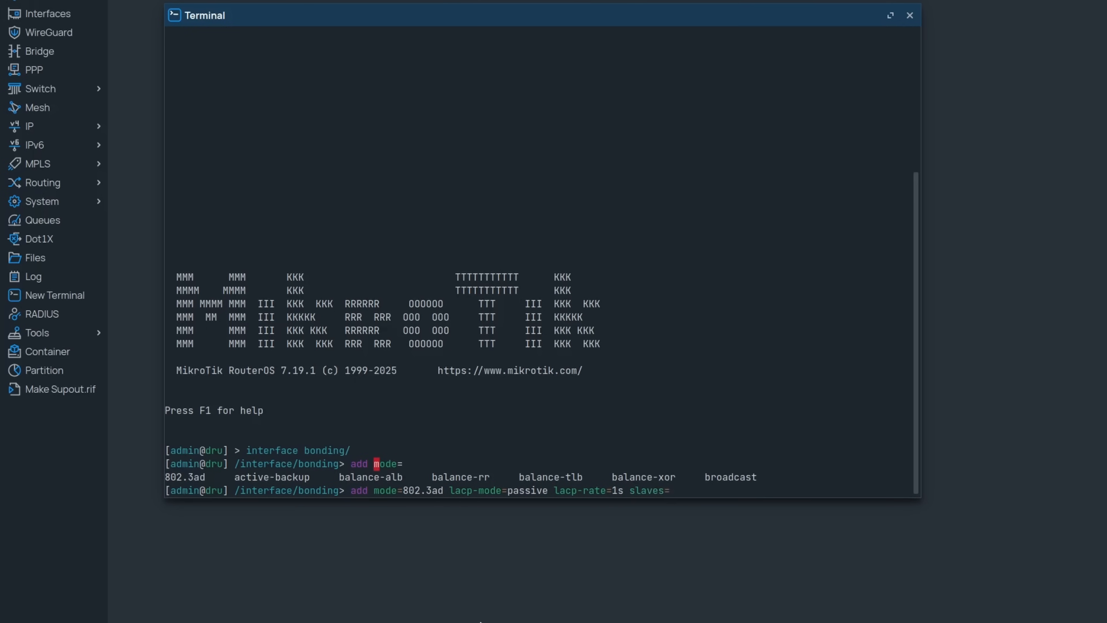
pyautogui.write('ether1,ether2')
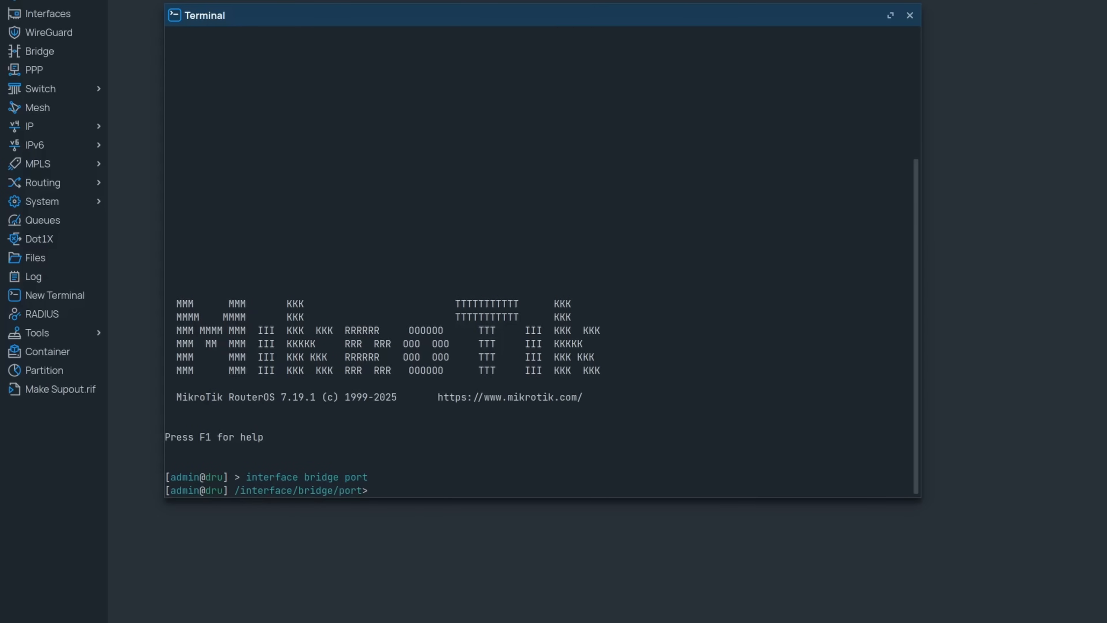
# List the bridge ports and monitor port 4.
pyautogui.write('print')
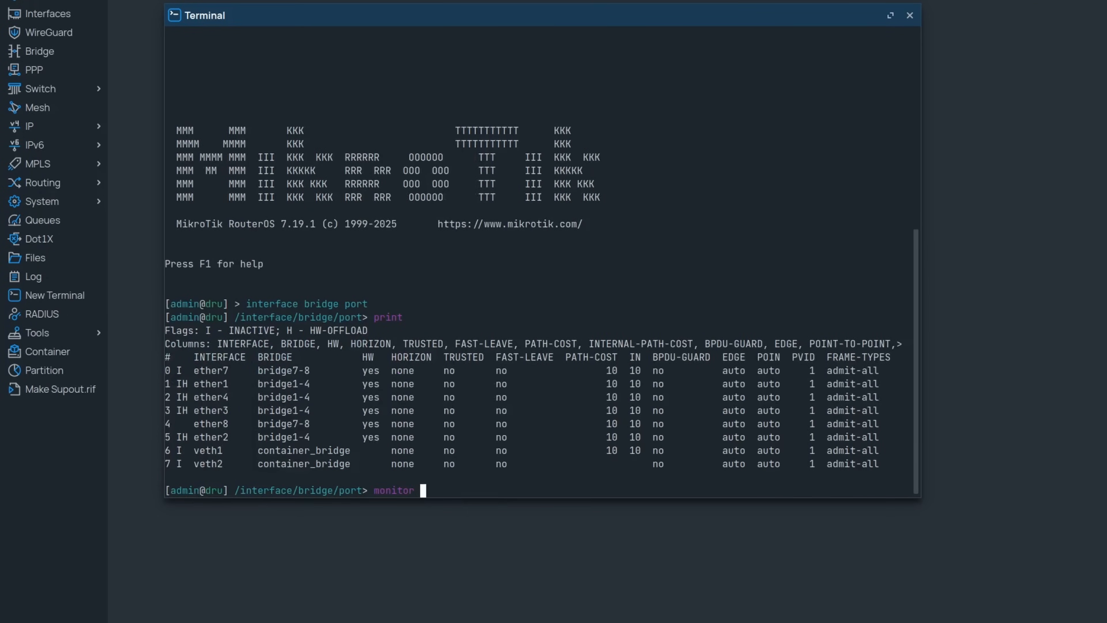
pyautogui.write('4')
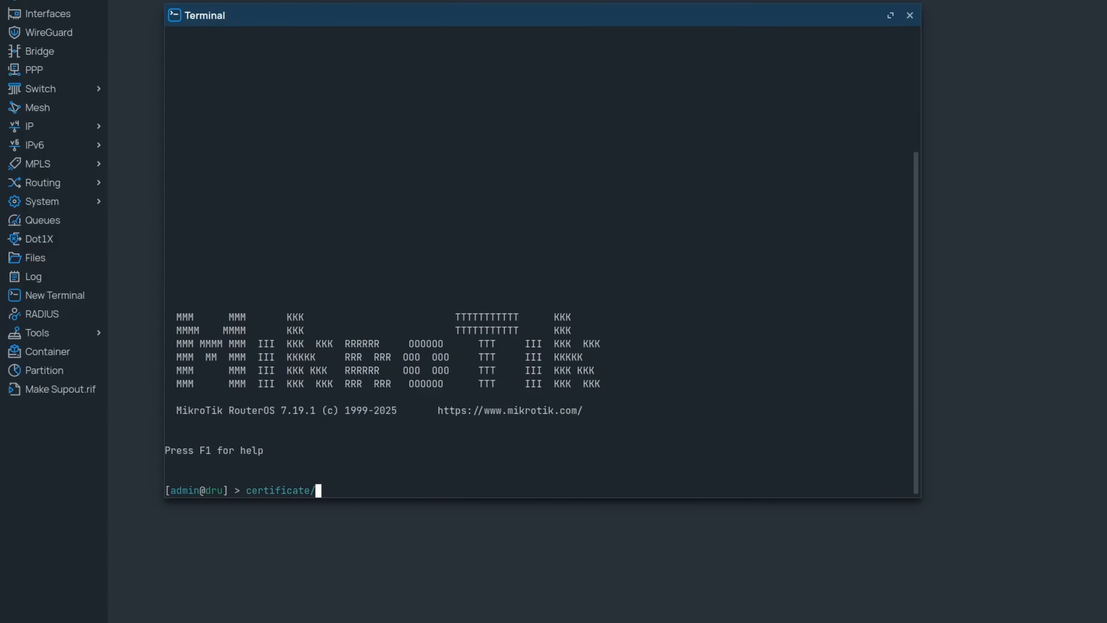
# Continue the certificate command in the terminal before starting the interface monitor.
pyautogui.write('bu')
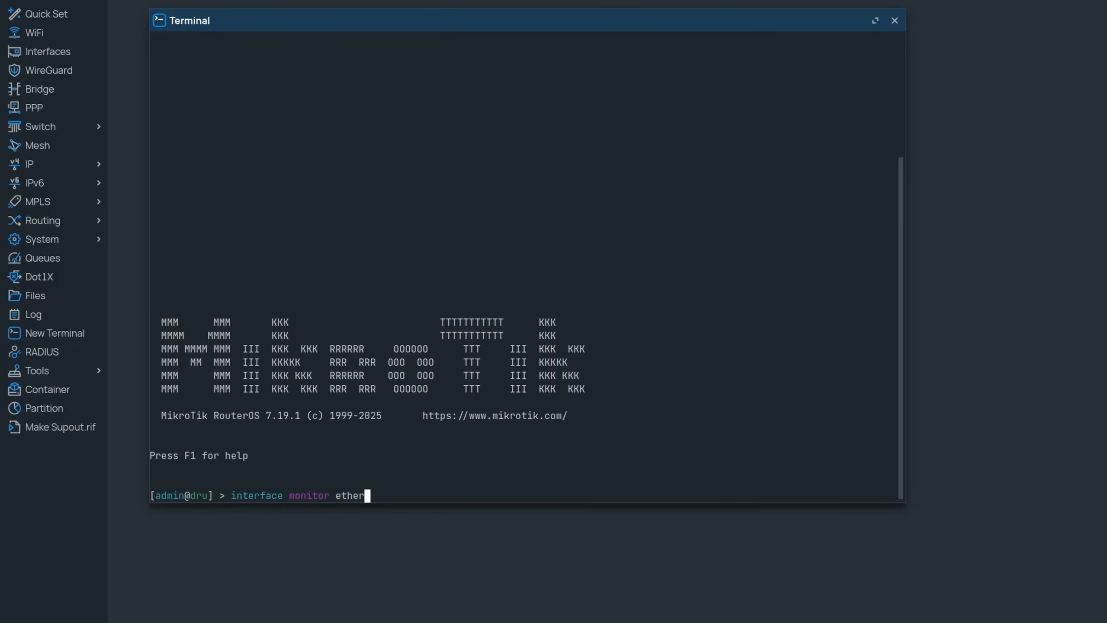
# Monitor ether8 with proplist=rx-packets-per-second,rx-... to show only receive statistics.
pyautogui.write('8 p')
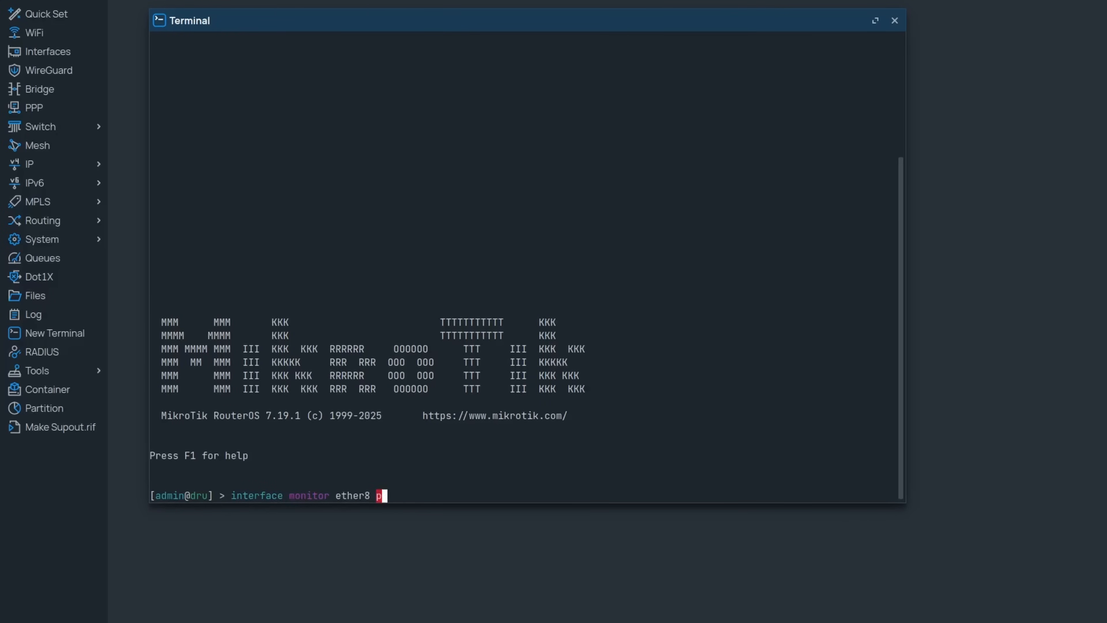
pyautogui.write('roplist=')
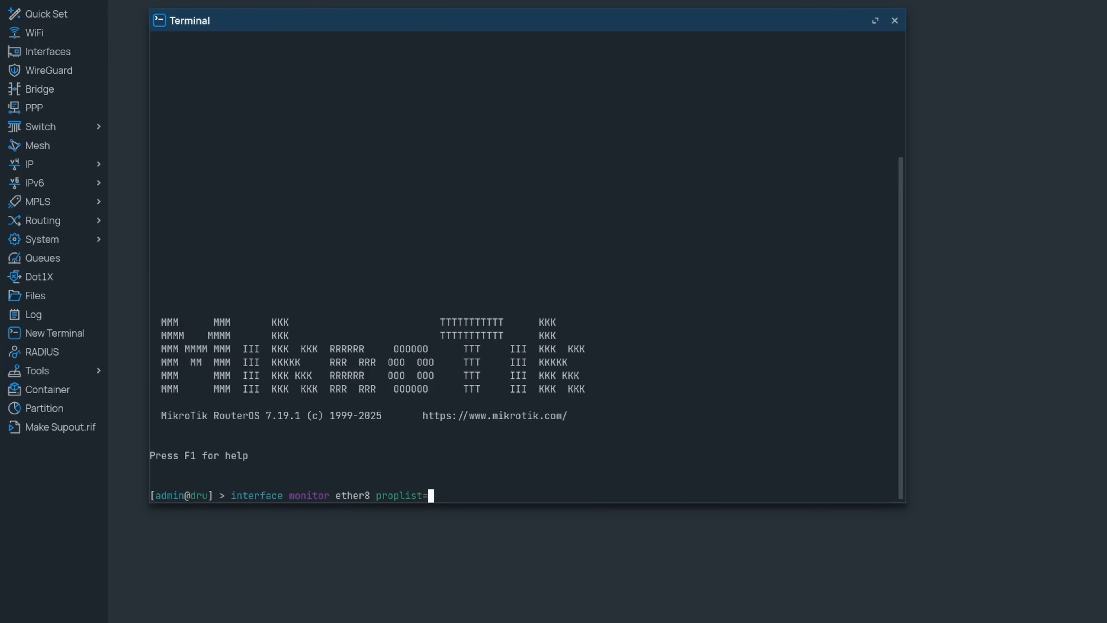
pyautogui.write('rx')
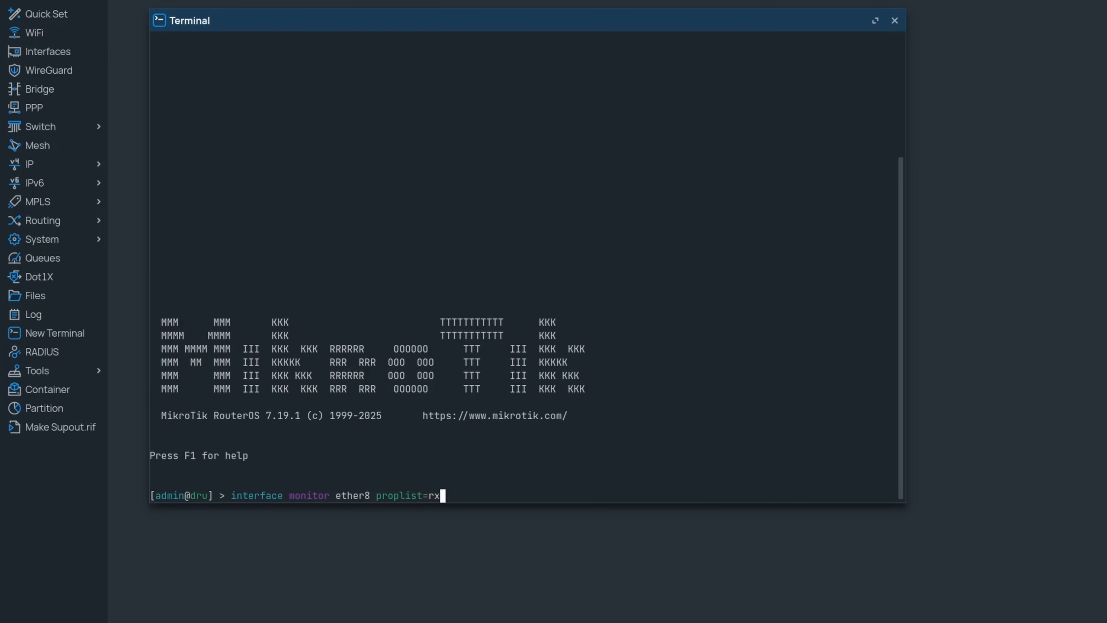
pyautogui.write('-packets-per-second')
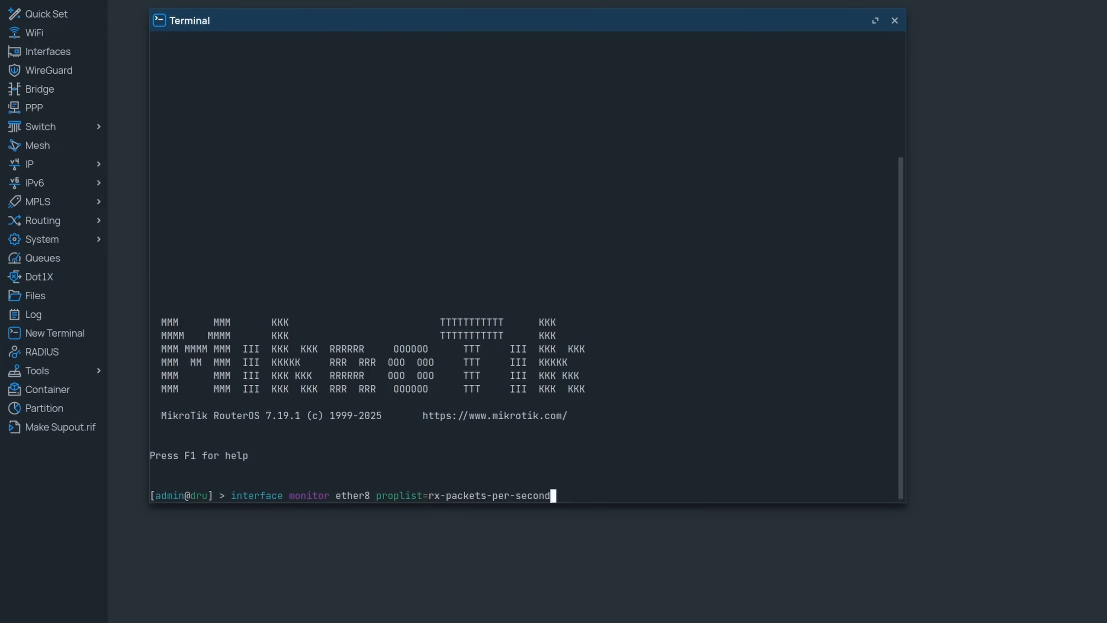
pyautogui.write(',rx-')
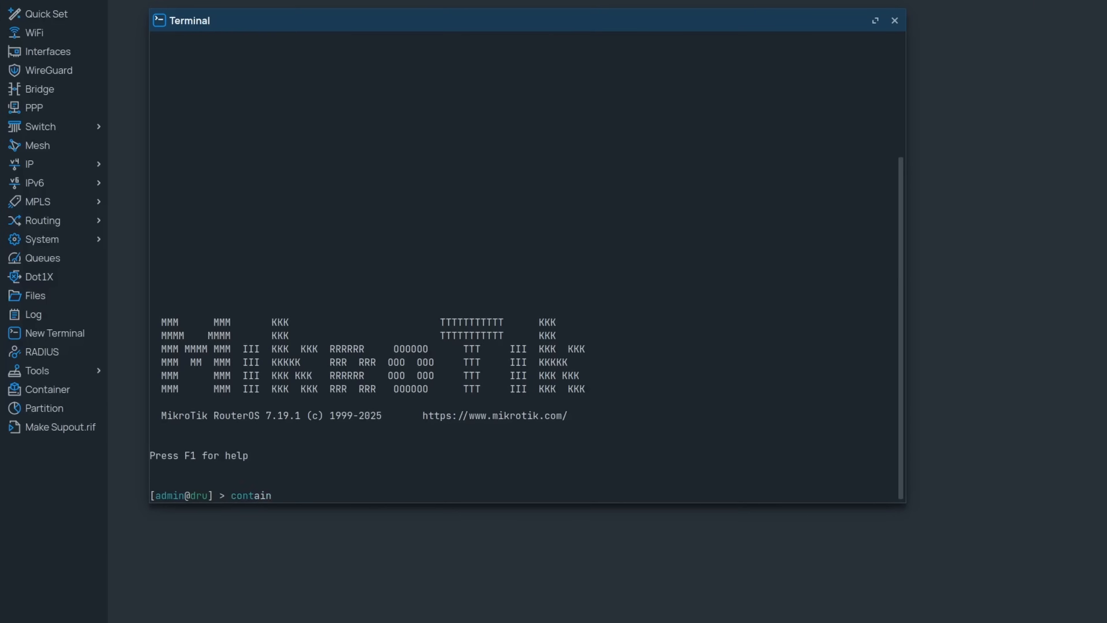
# Add a container from the remote image lscr.io/.../alpine.
pyautogui.write('container')
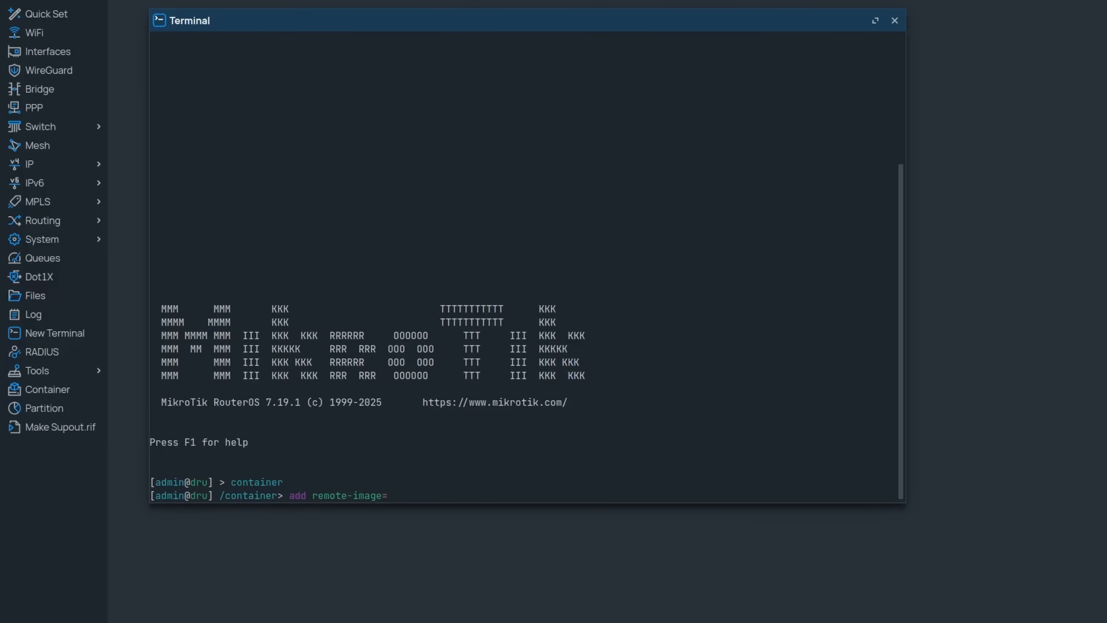
pyautogui.write('lscr.io')
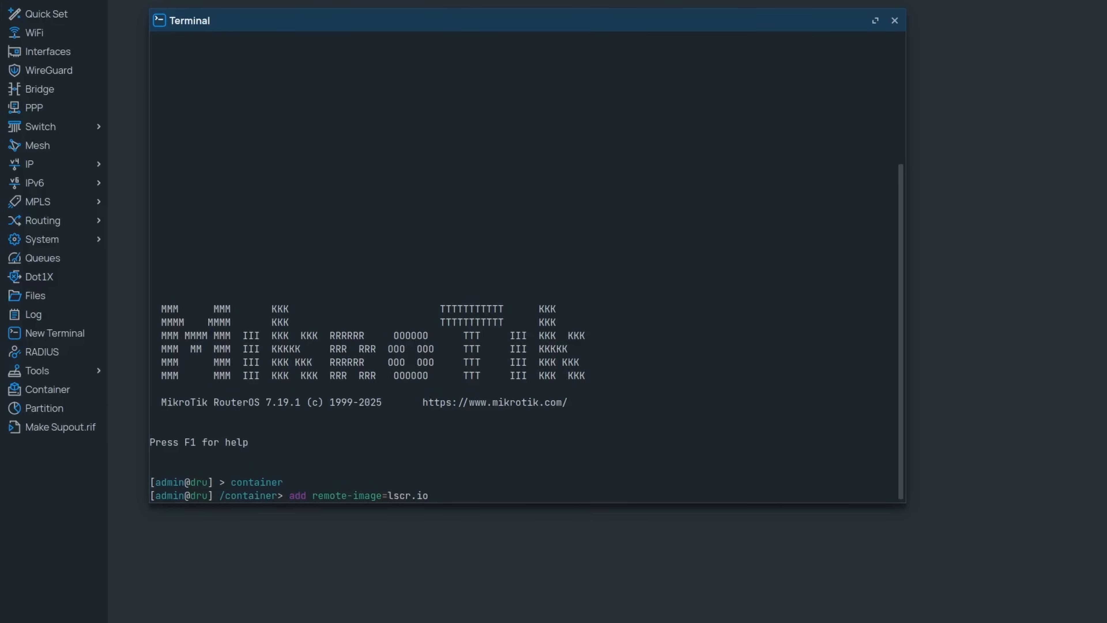
pyautogui.write('/alpine')
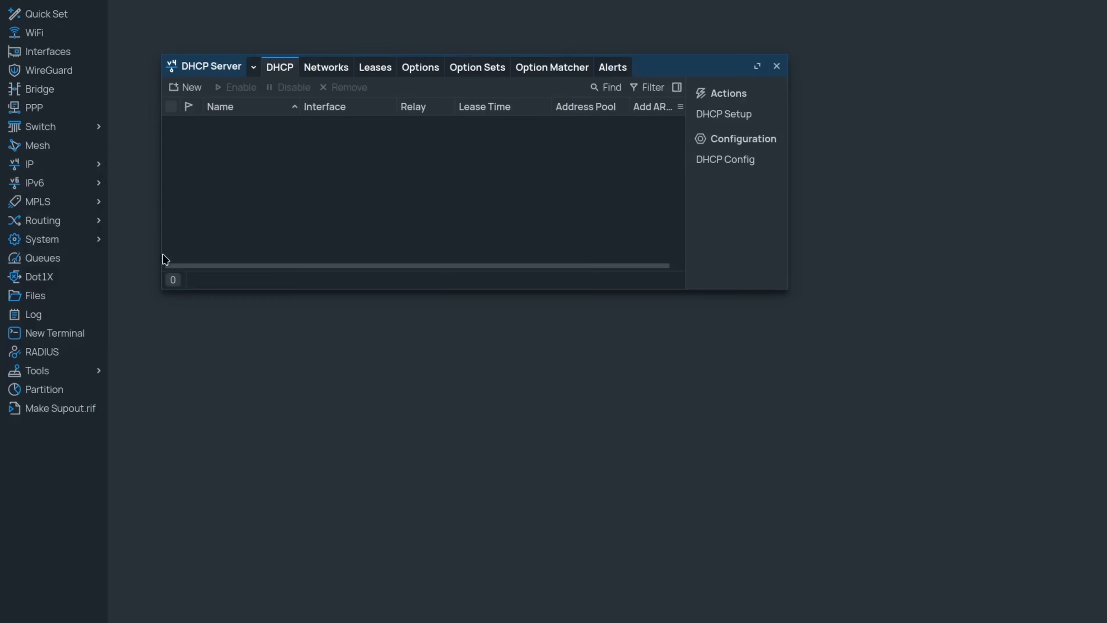
# Create a new DHCP server entry with Use Reconfigure enabled.
pyautogui.click(184, 87)
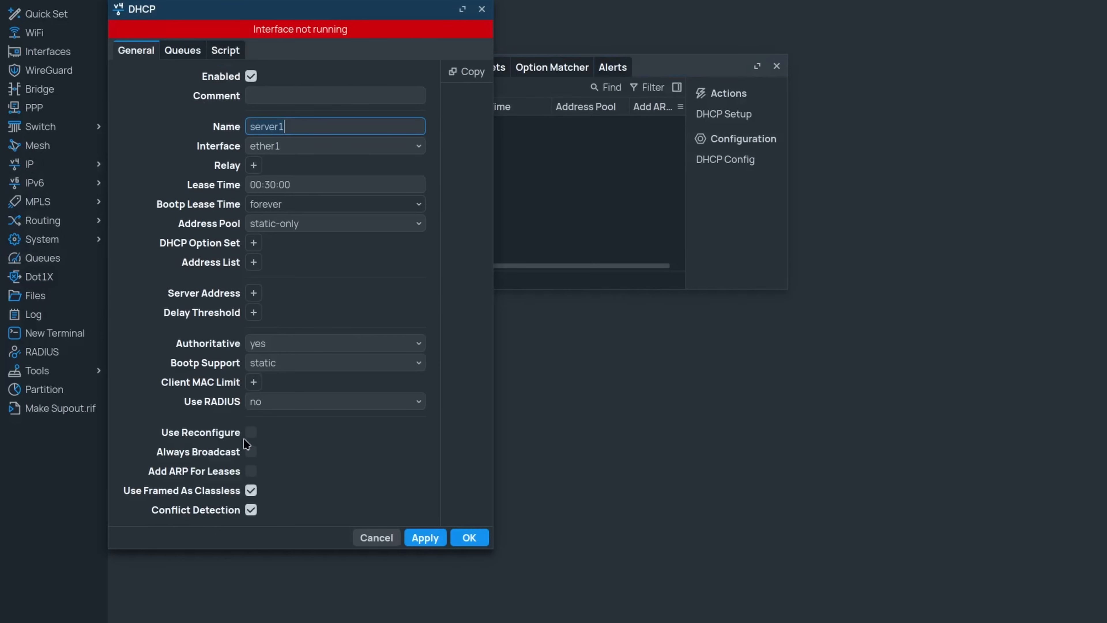
pyautogui.moveTo(249, 439)
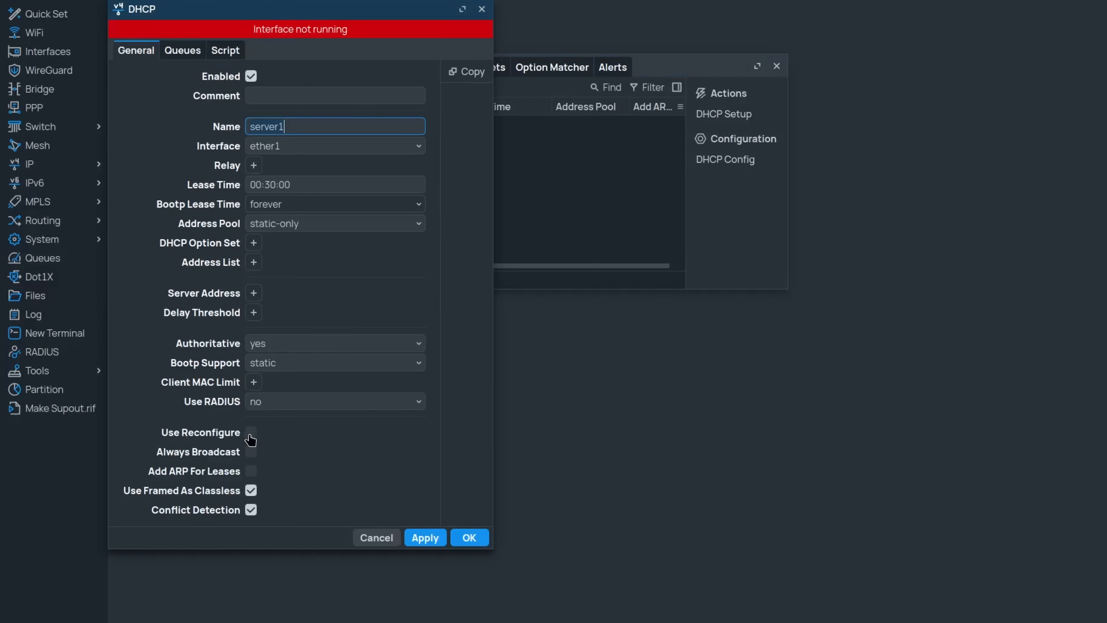
pyautogui.click(251, 432)
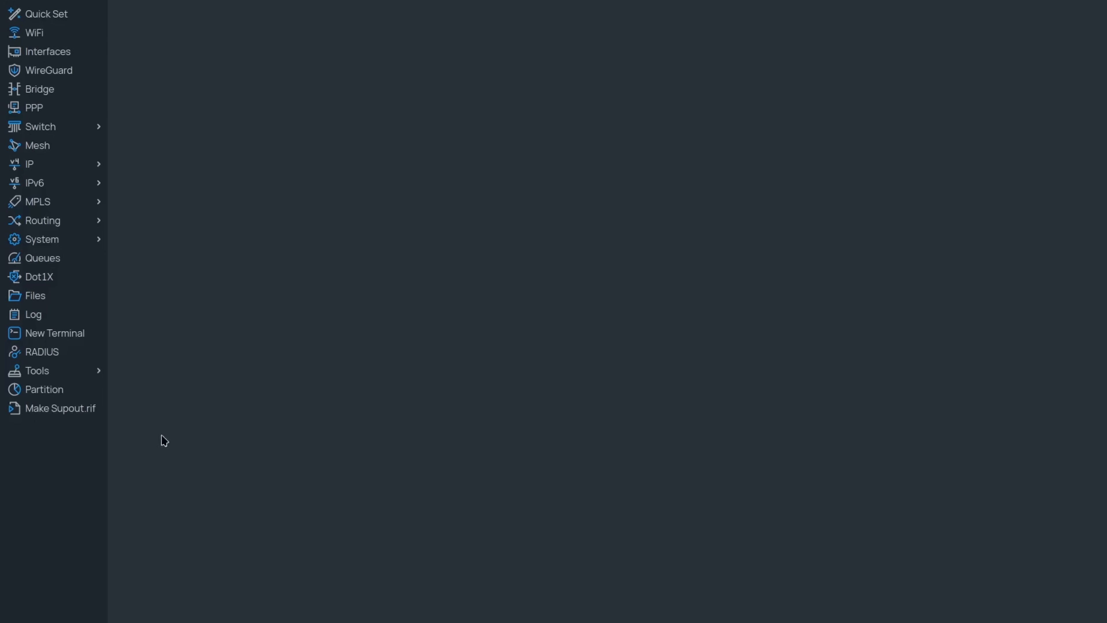
# In the DHCP client's Advanced settings, allow reconfigure messages and set Check Gateway to ping.
pyautogui.click(28, 163)
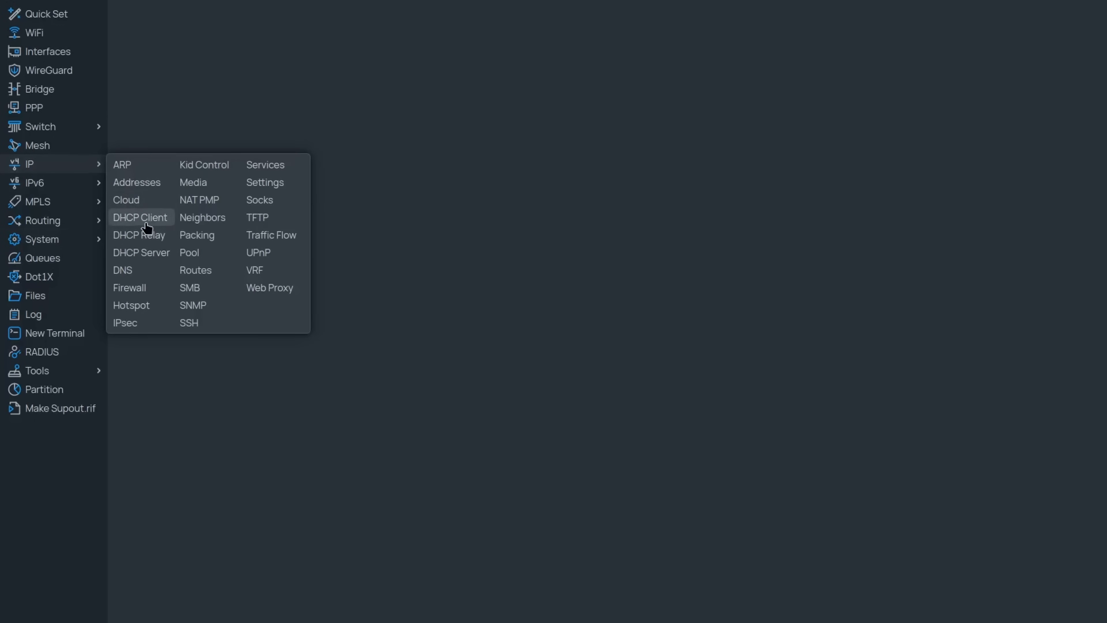
pyautogui.click(139, 217)
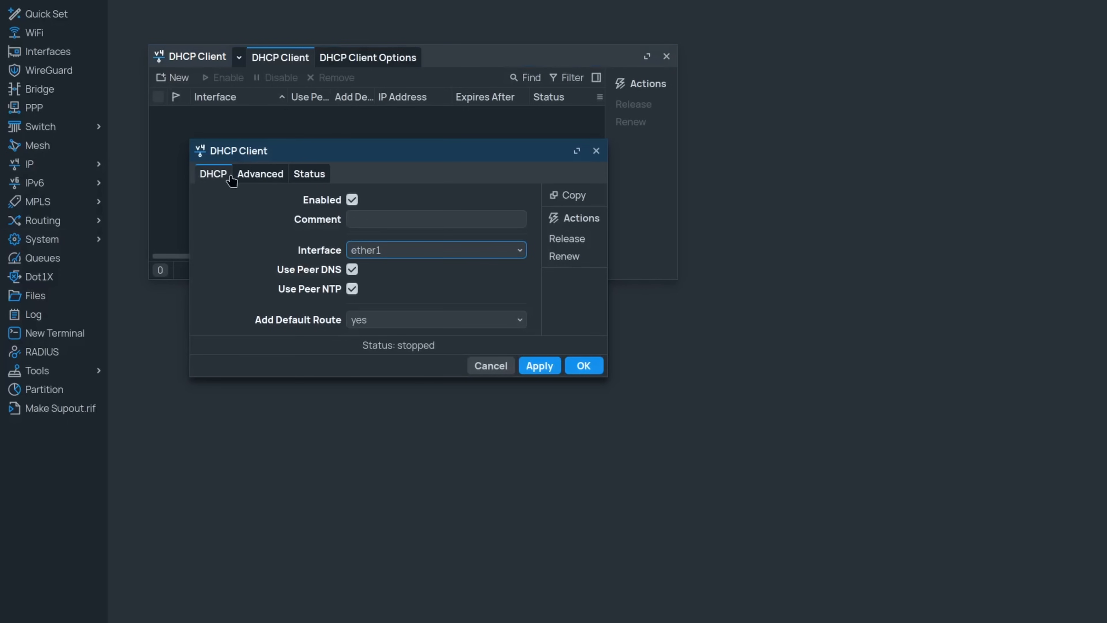
pyautogui.click(261, 173)
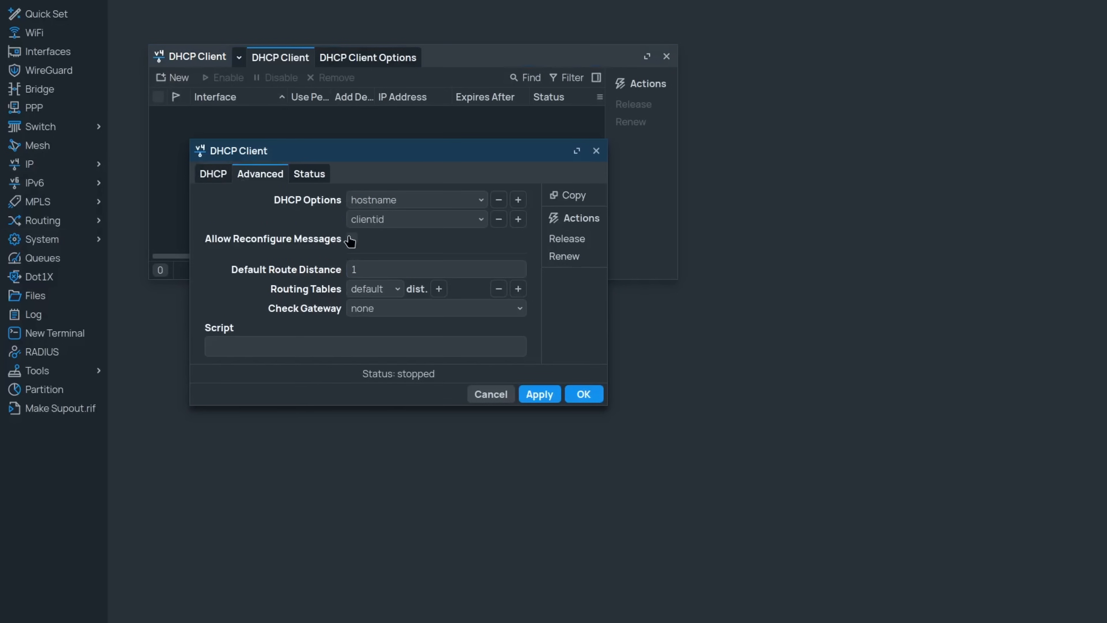
pyautogui.click(352, 238)
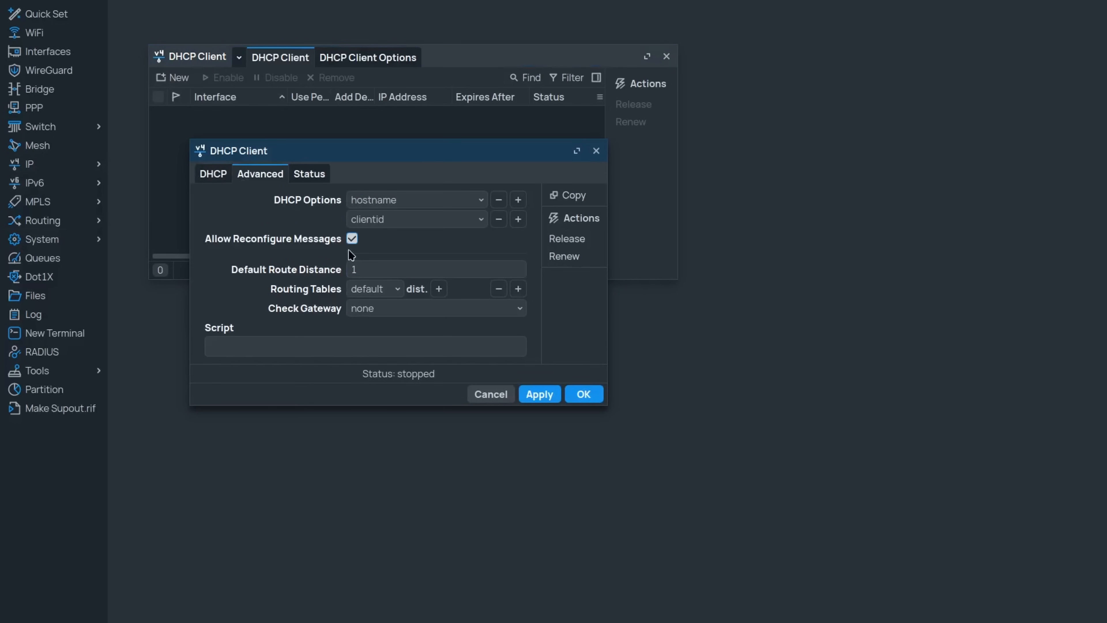
pyautogui.moveTo(327, 309)
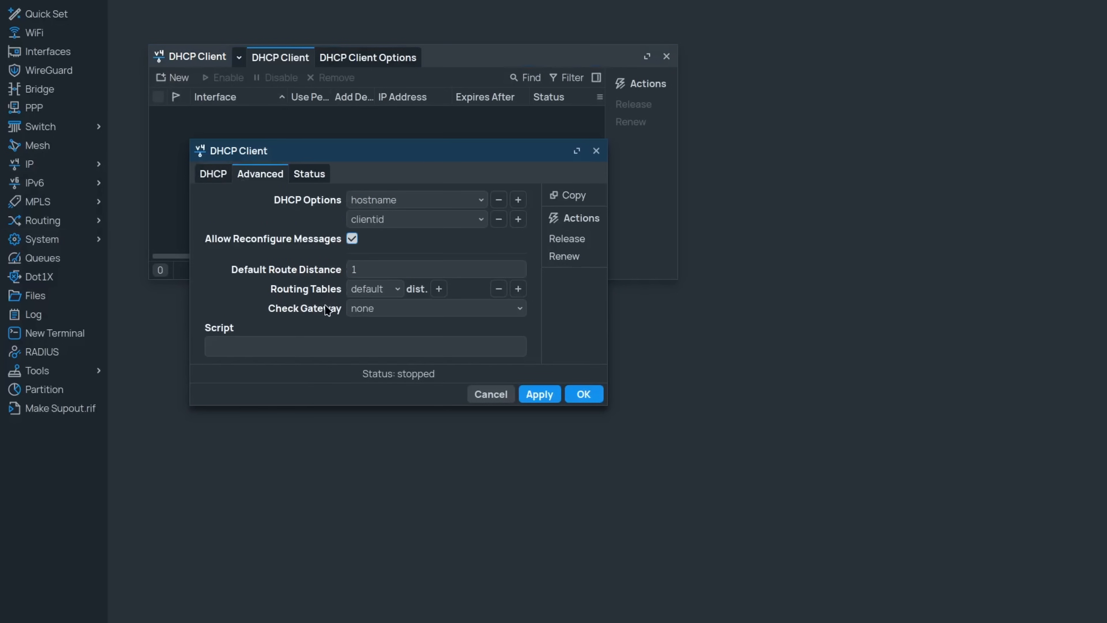
pyautogui.click(434, 308)
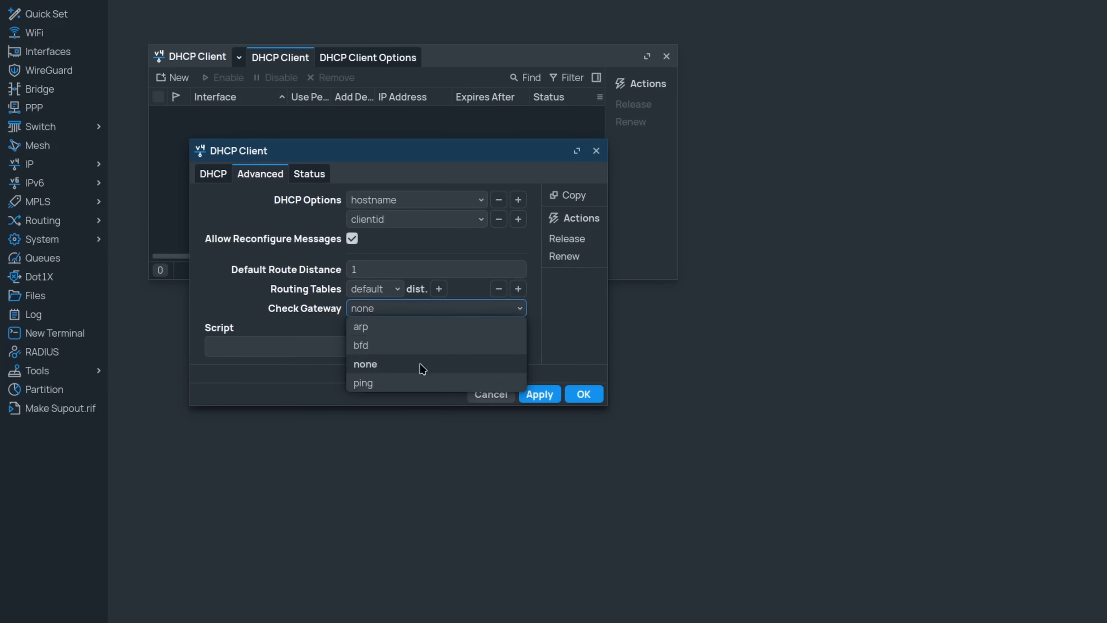
pyautogui.click(362, 382)
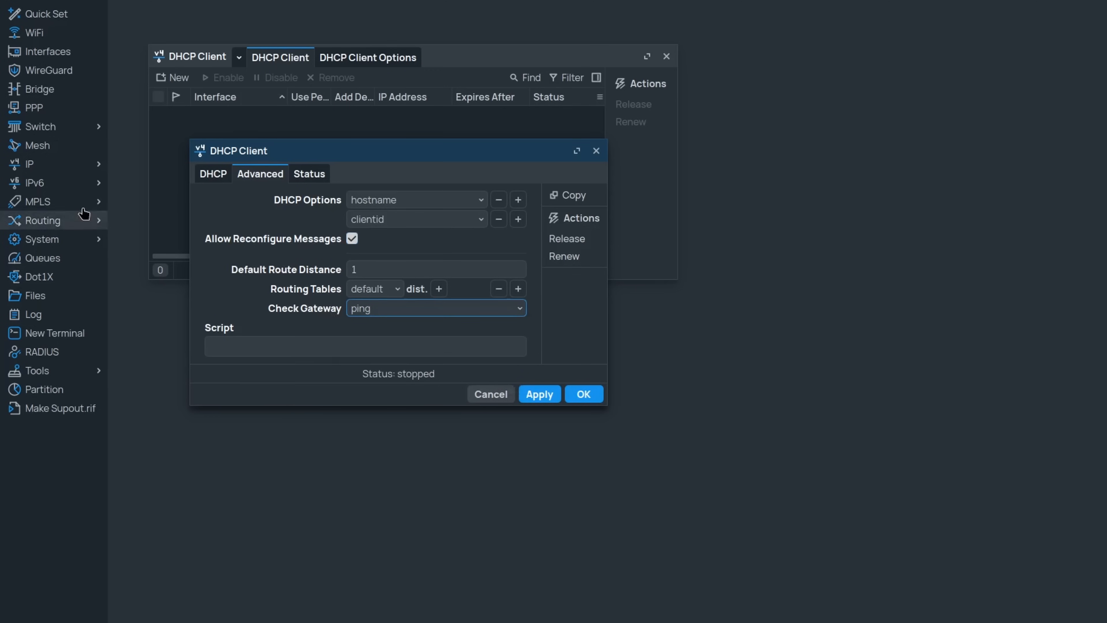
# Review the ping gateway check on route 10.10.0.0/24 in Routing > Routes.
pyautogui.click(41, 221)
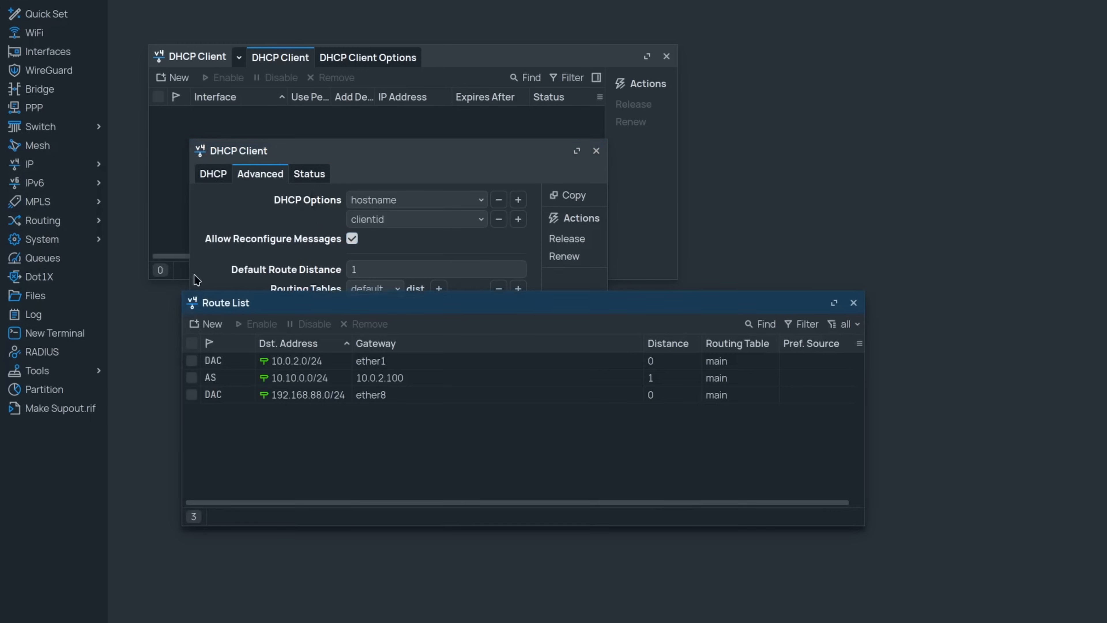
pyautogui.doubleClick(304, 378)
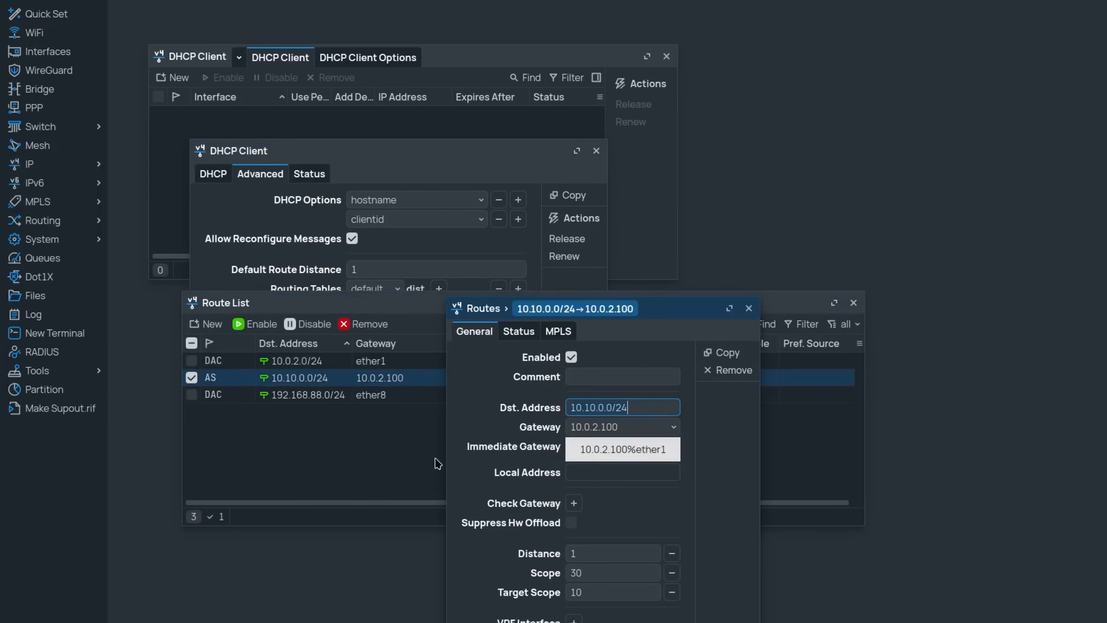
pyautogui.click(573, 503)
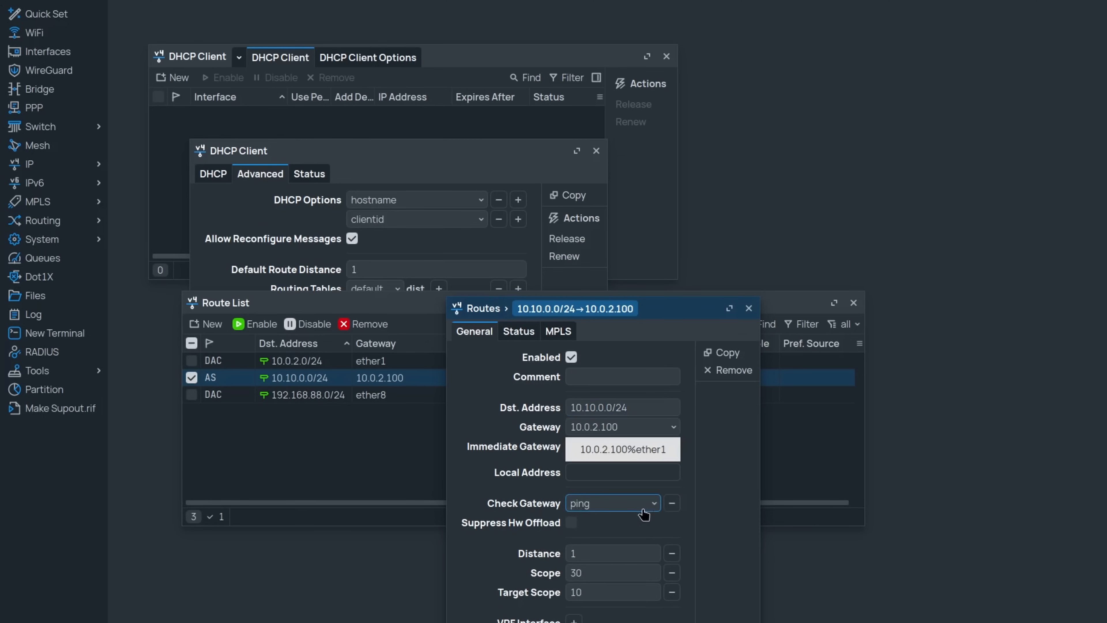
pyautogui.click(611, 503)
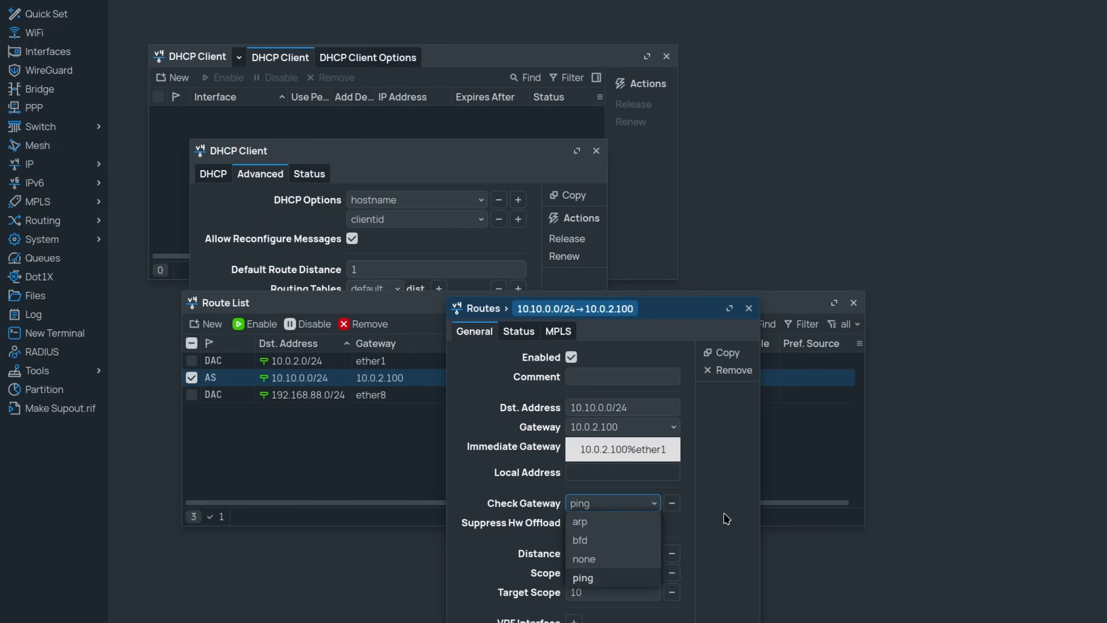
pyautogui.click(583, 577)
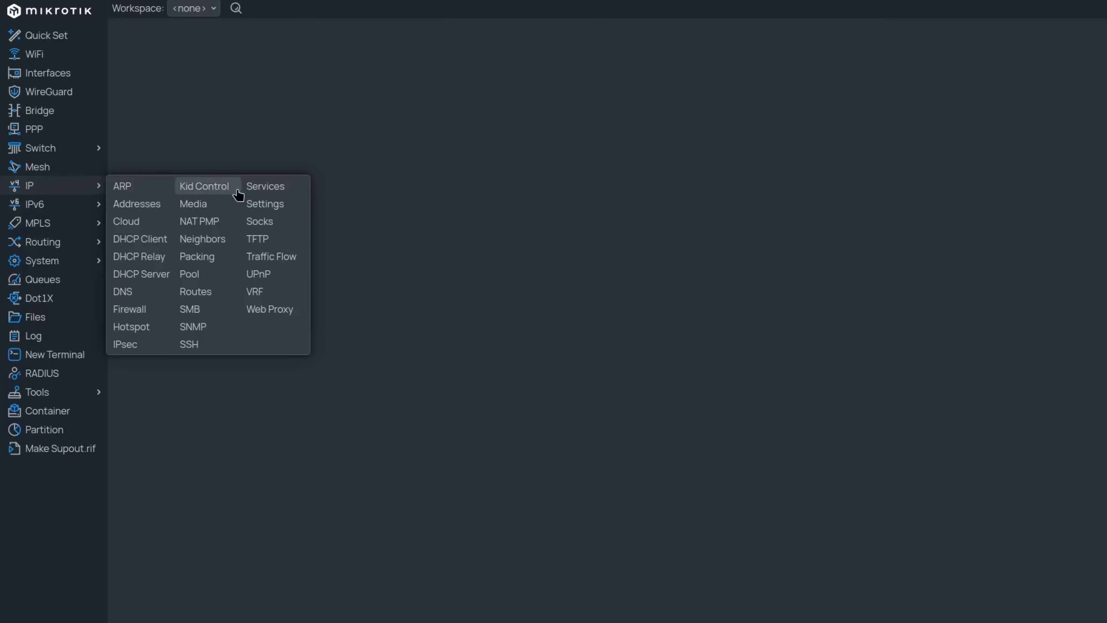
# Show the IP Service List with each service's port, VRF and connections.
pyautogui.click(265, 186)
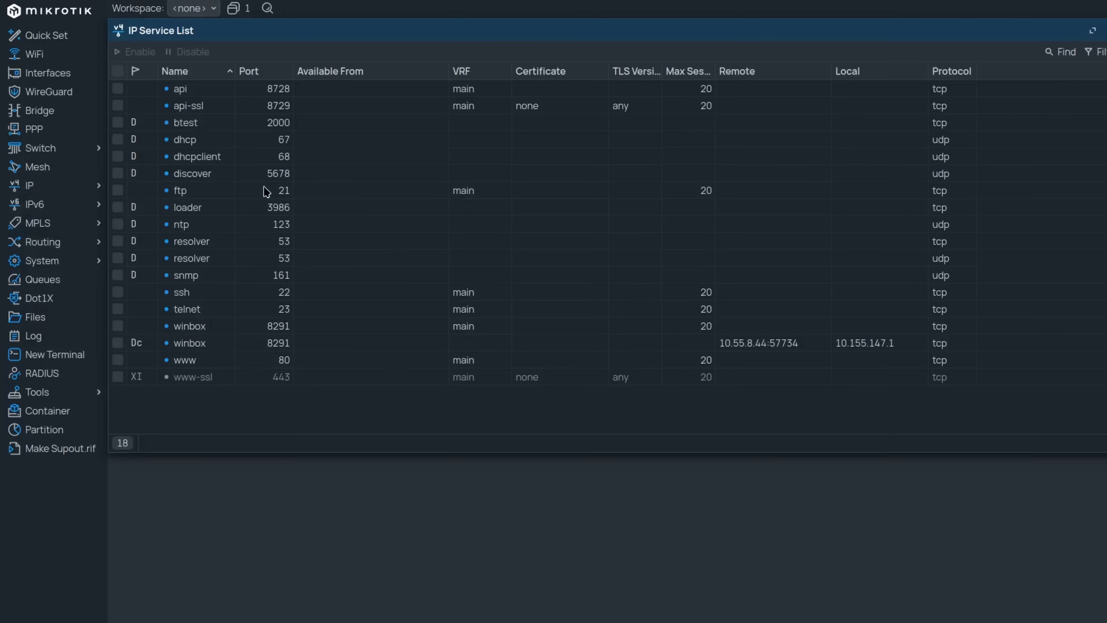
pyautogui.moveTo(453, 317)
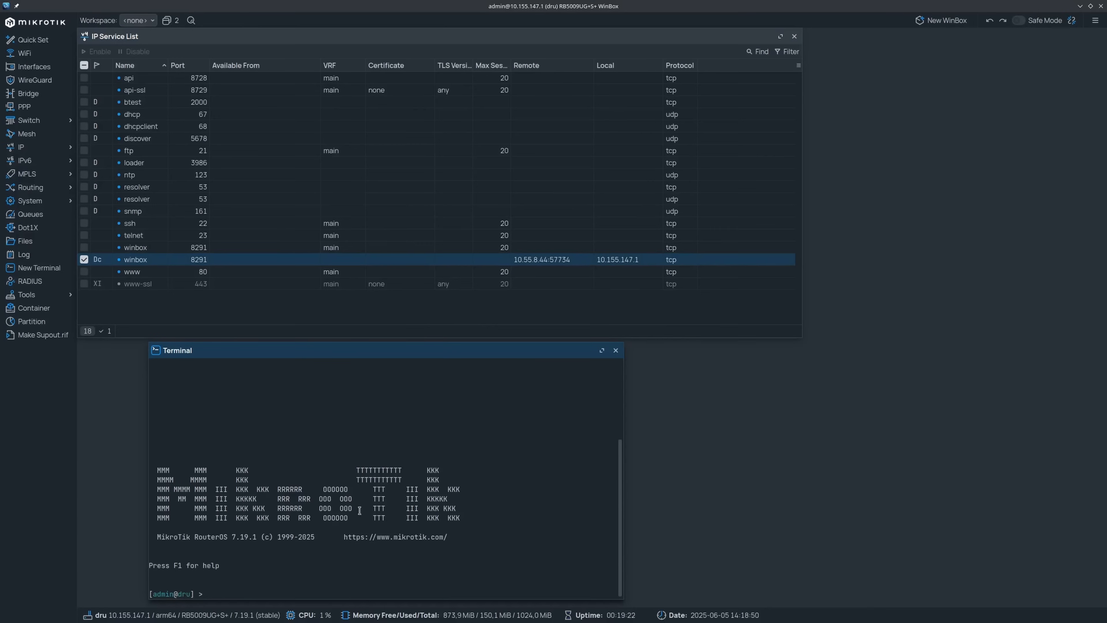
# Print containers and shell into 172.17.0.3 to start sshd so it joins the service list.
pyautogui.write('container')
pyautogui.write('/system ')
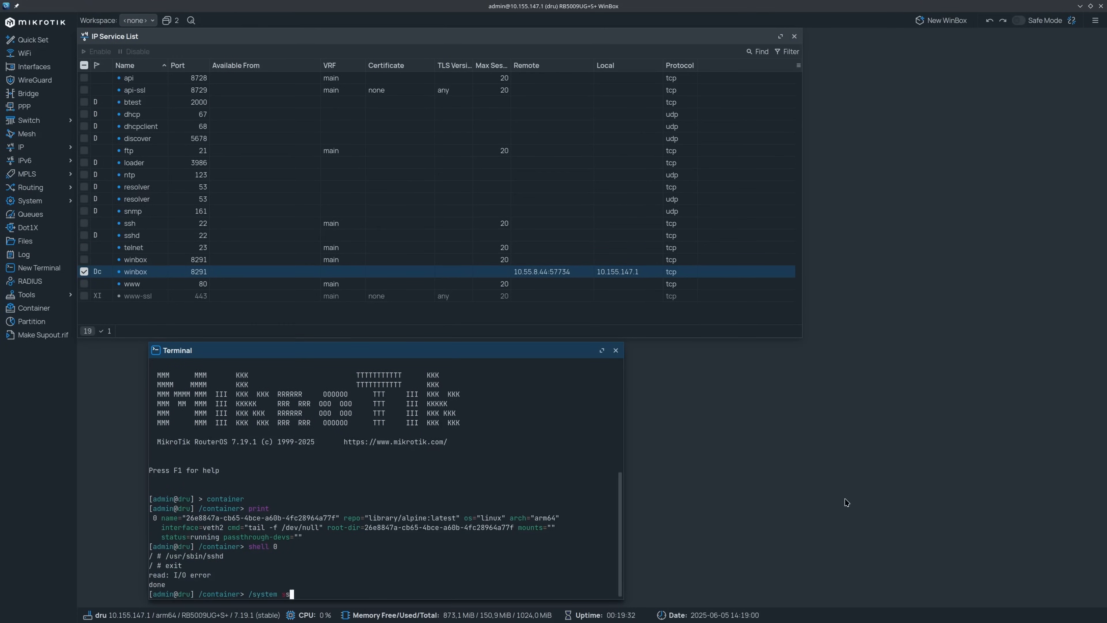
pyautogui.write('sh 172.17.0.3')
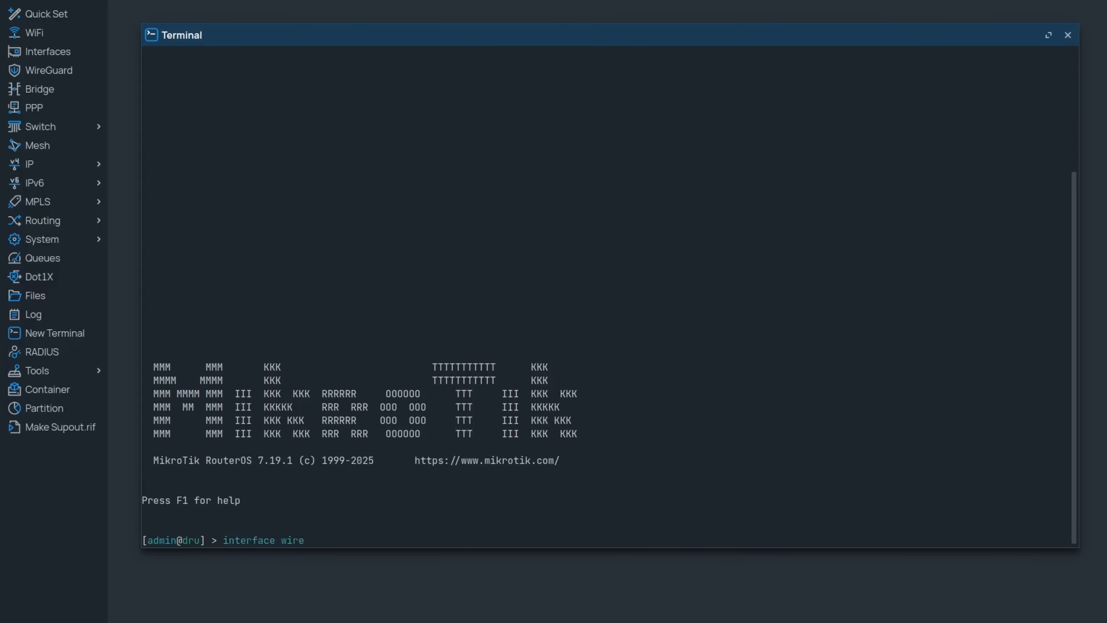
# Import a WireGuard peer via interface wireguard wg-import config-string.
pyautogui.write('guard wg-import config-string="')
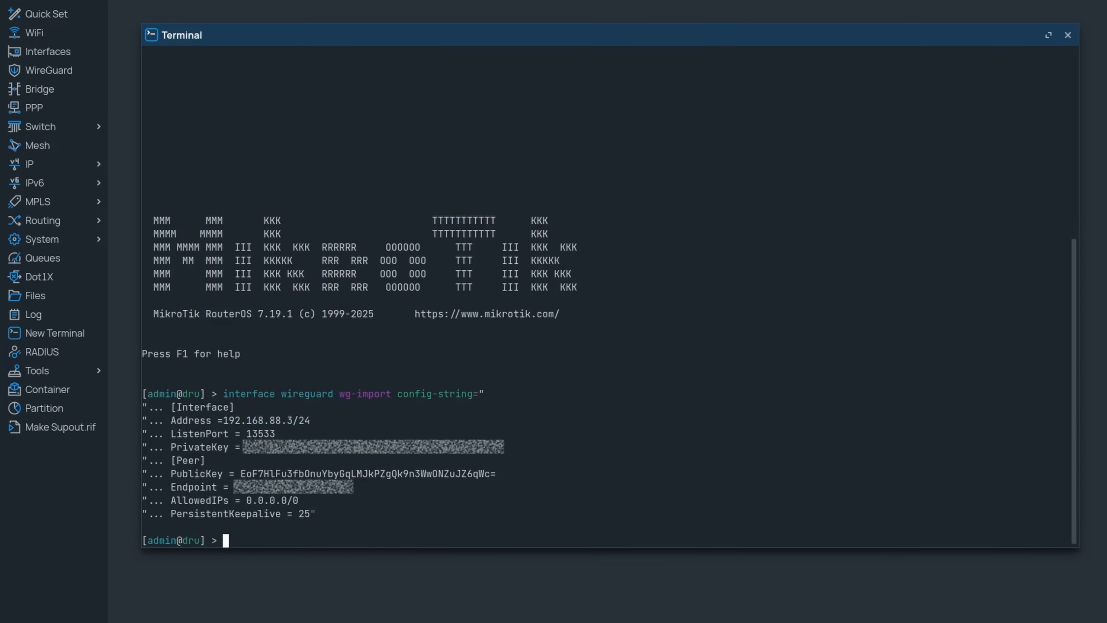
# Prepare the disk btrfs/filesystem/balance-start command.
pyautogui.write('disk')
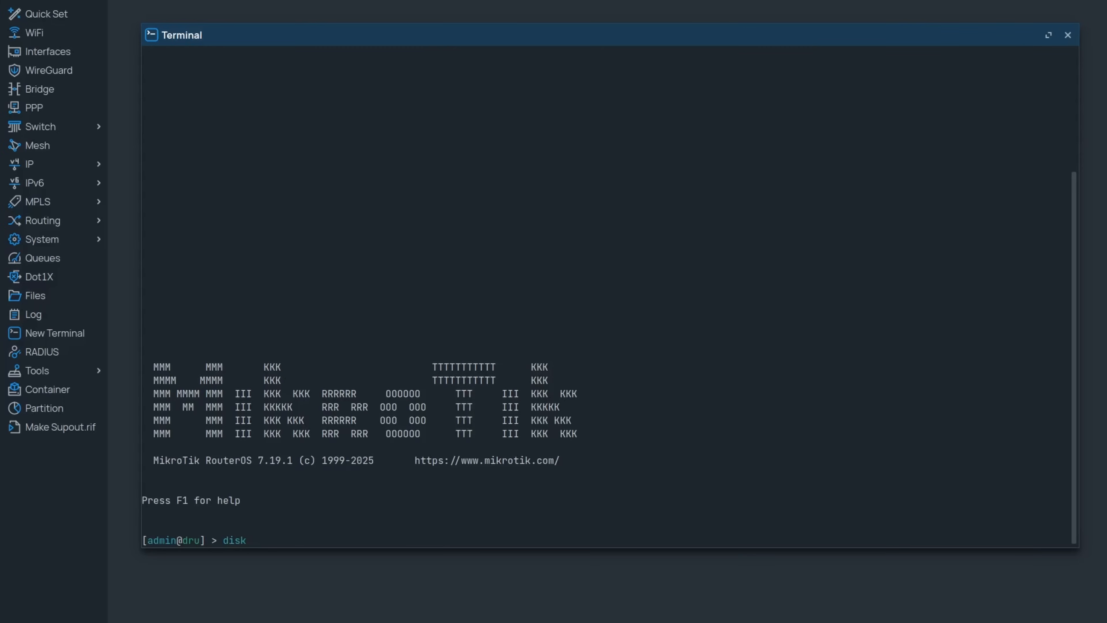
pyautogui.write('btrfs/filesystem/')
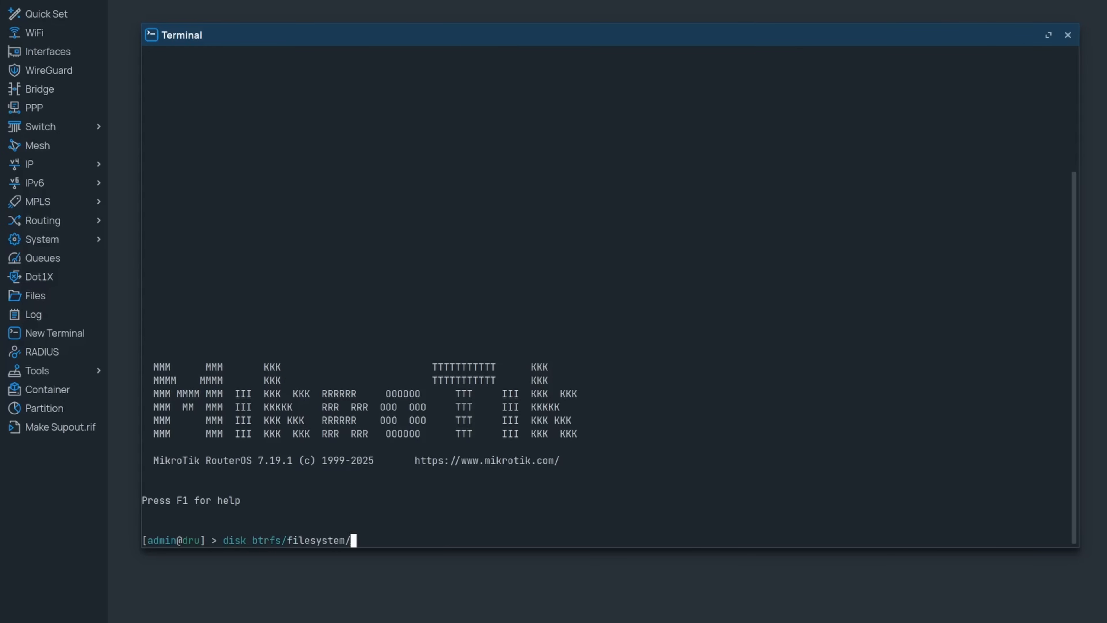
pyautogui.write('balance-start')
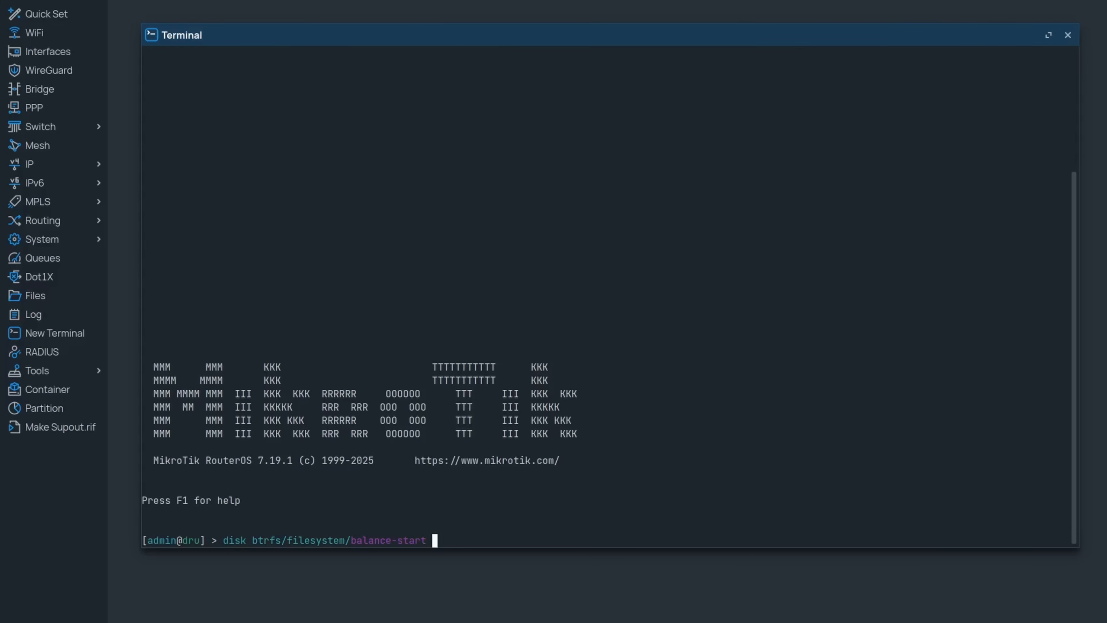